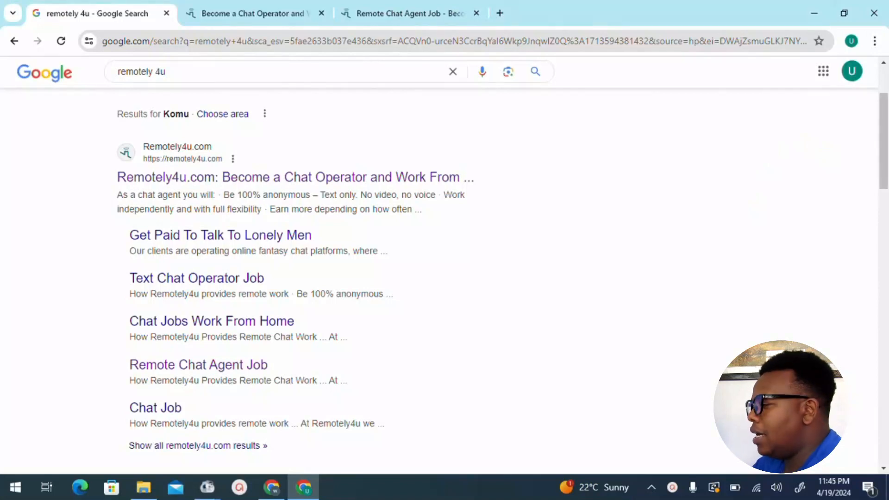
# Scroll through the Google results to the 'People also ask' questions.
pyautogui.scroll(-3)
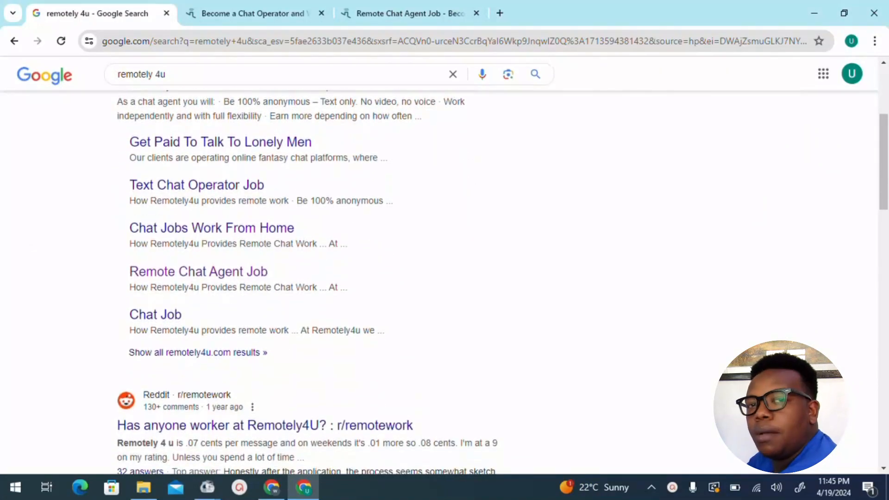
pyautogui.scroll(3)
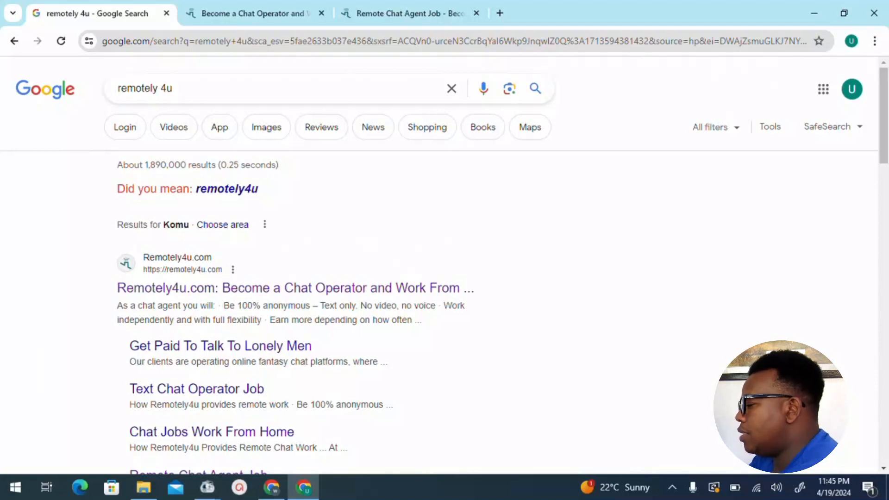
pyautogui.scroll(-3)
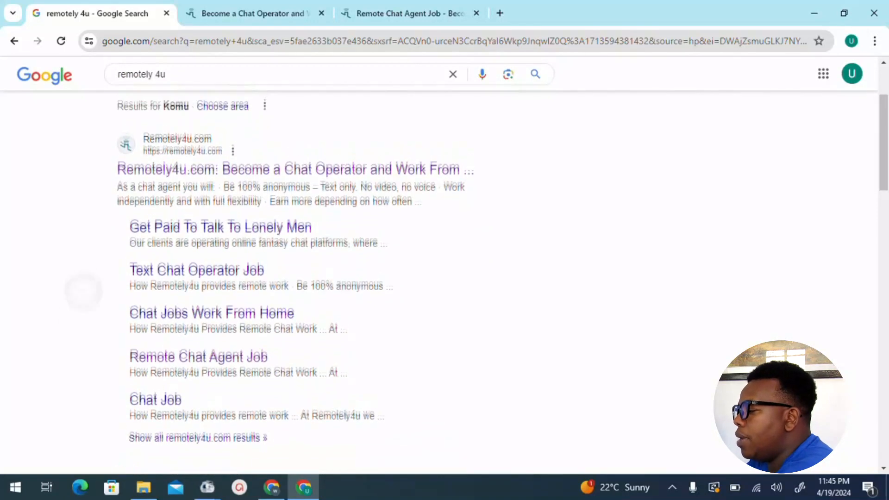
pyautogui.scroll(-3)
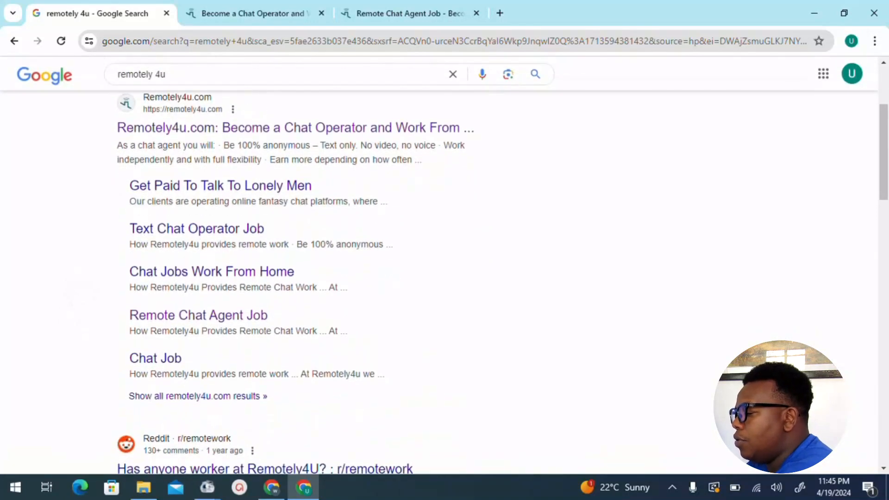
pyautogui.scroll(-3)
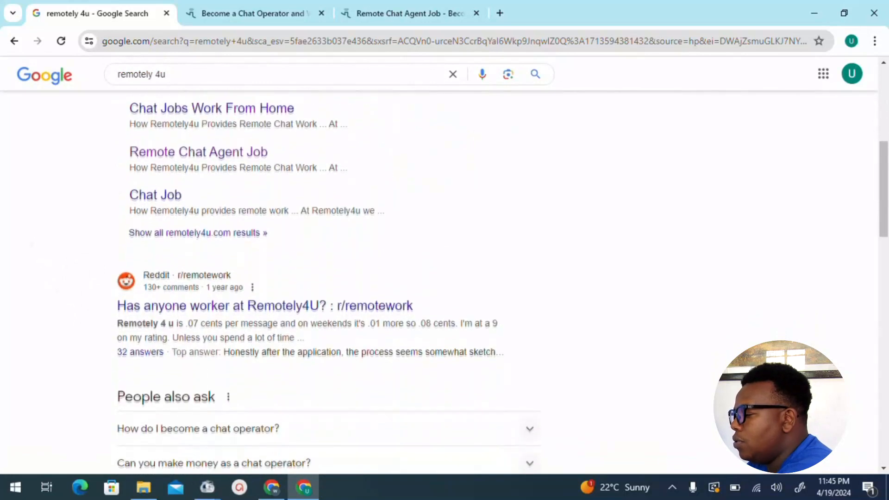
pyautogui.scroll(-3)
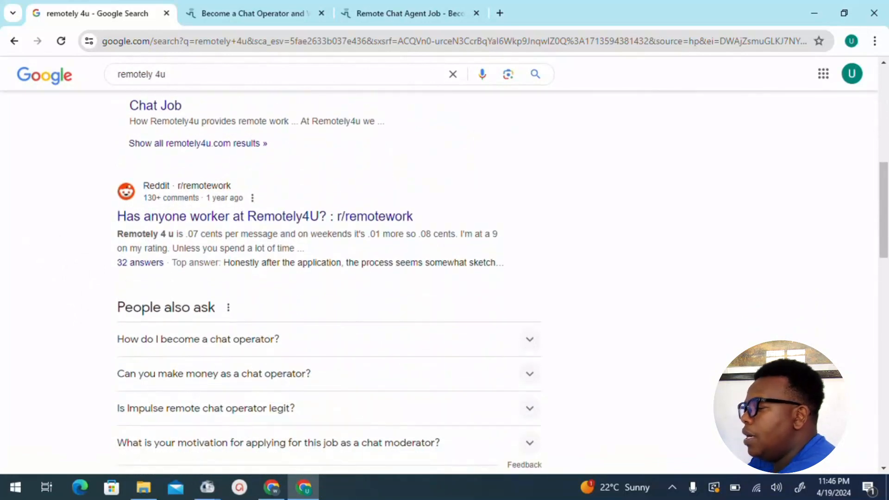
pyautogui.scroll(3)
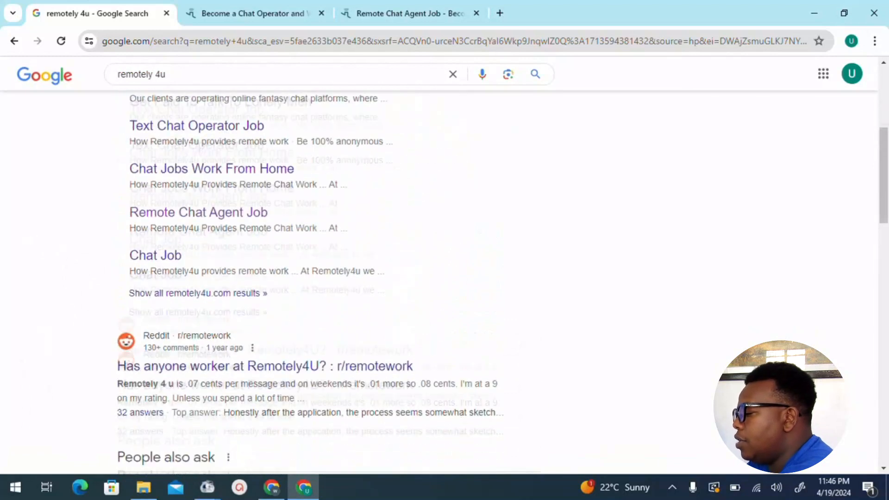
pyautogui.scroll(-3)
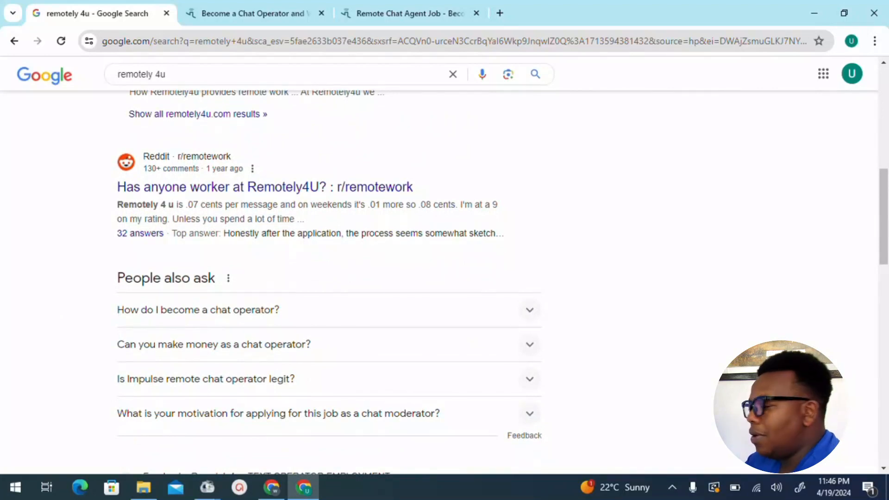
pyautogui.scroll(-3)
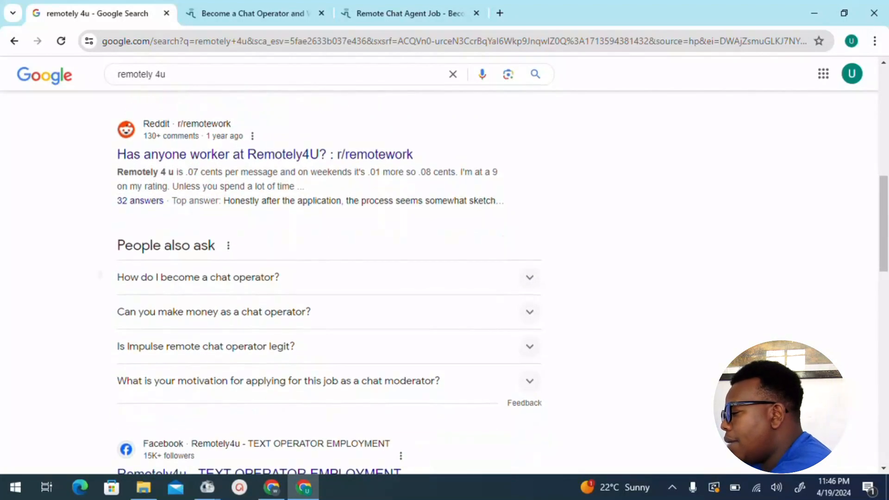
# Read the answer to 'How do I become a chat operator?', then collapse it.
pyautogui.click(198, 277)
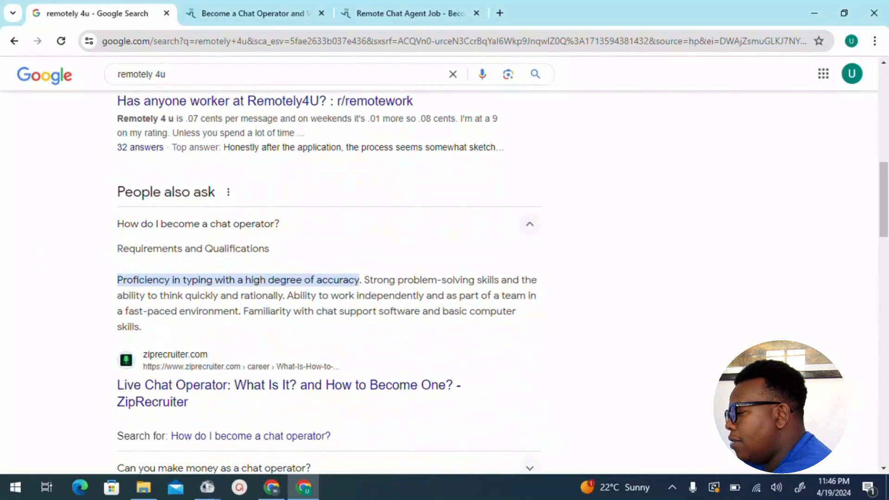
pyautogui.scroll(-3)
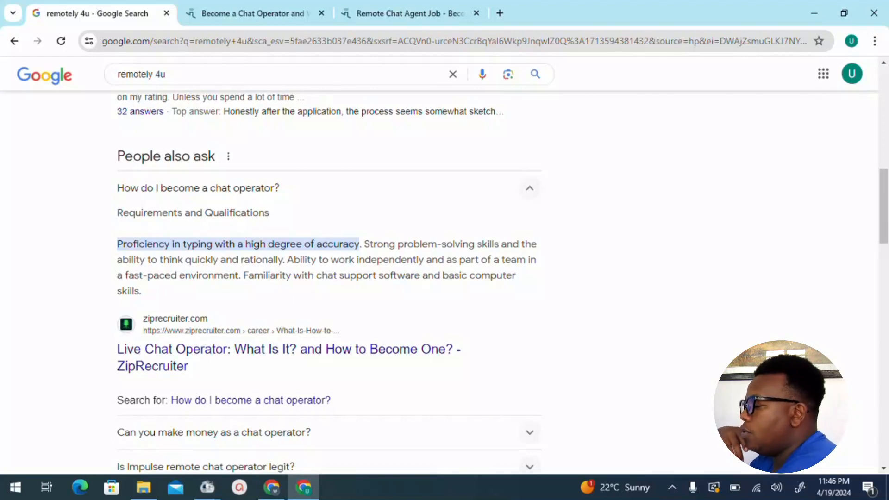
pyautogui.click(197, 187)
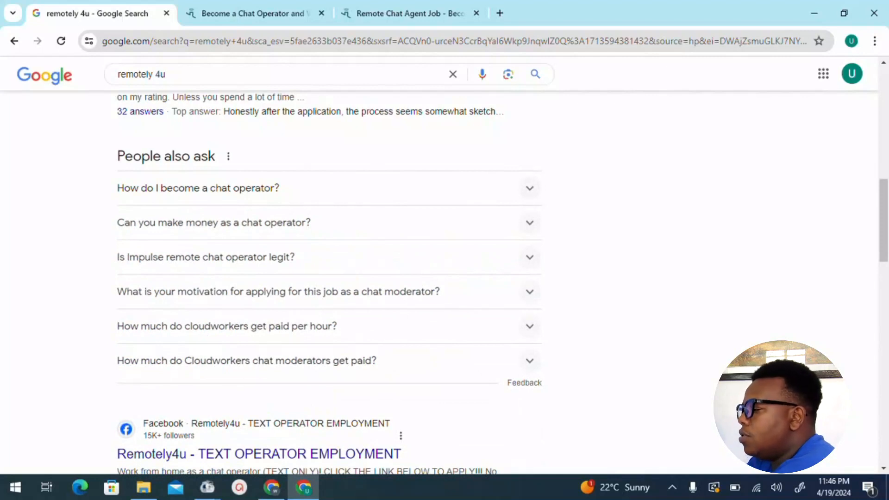
pyautogui.moveTo(213, 222)
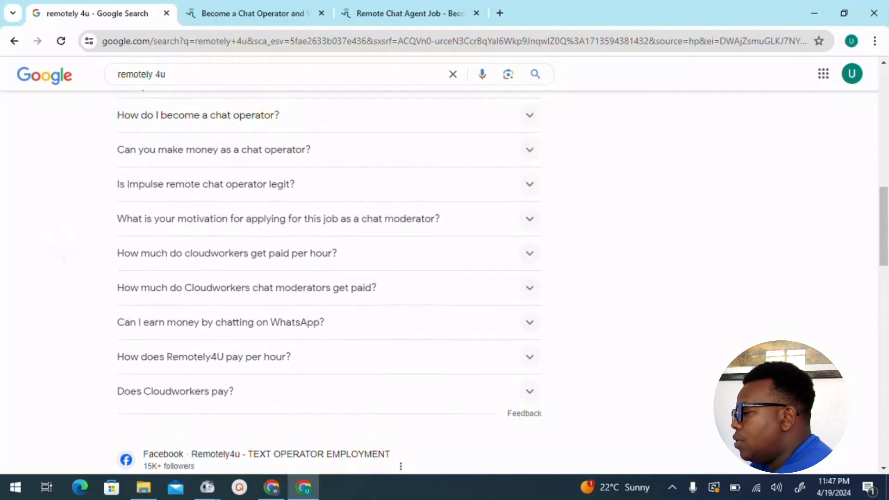
pyautogui.scroll(-3)
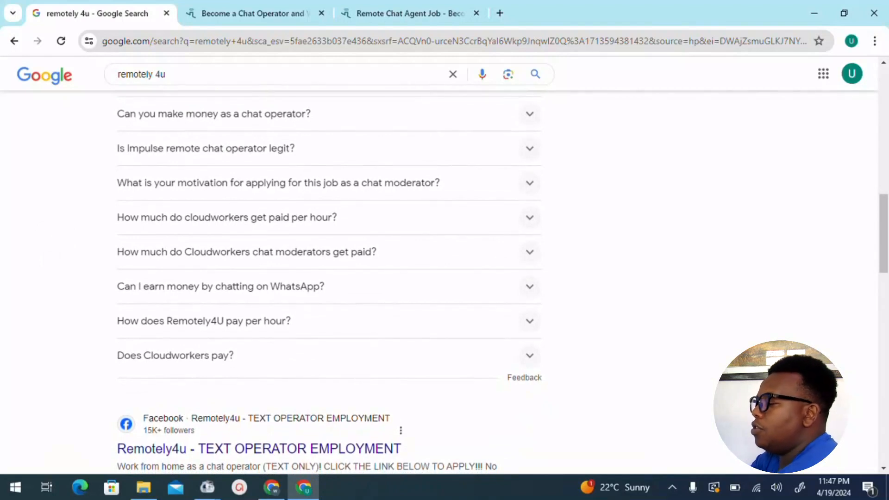
# Read the chat moderator motivation answer, then switch to the 'Become a Chat Operator' tab.
pyautogui.click(278, 182)
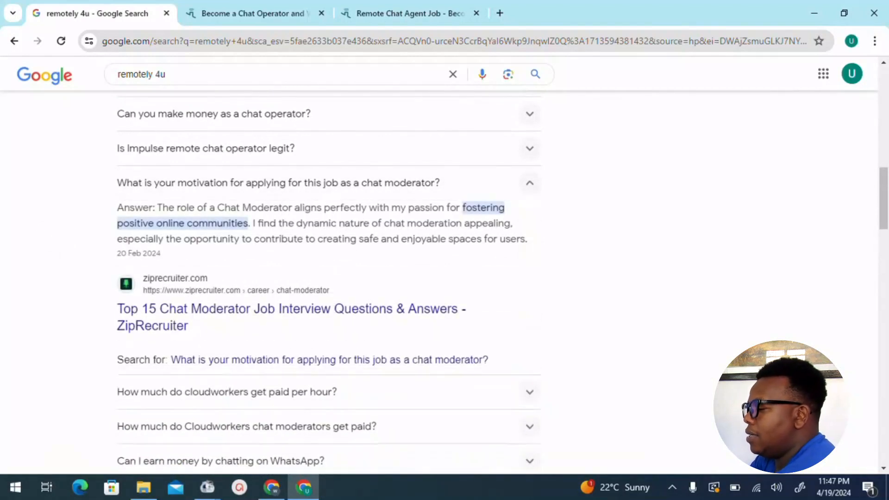
pyautogui.scroll(-3)
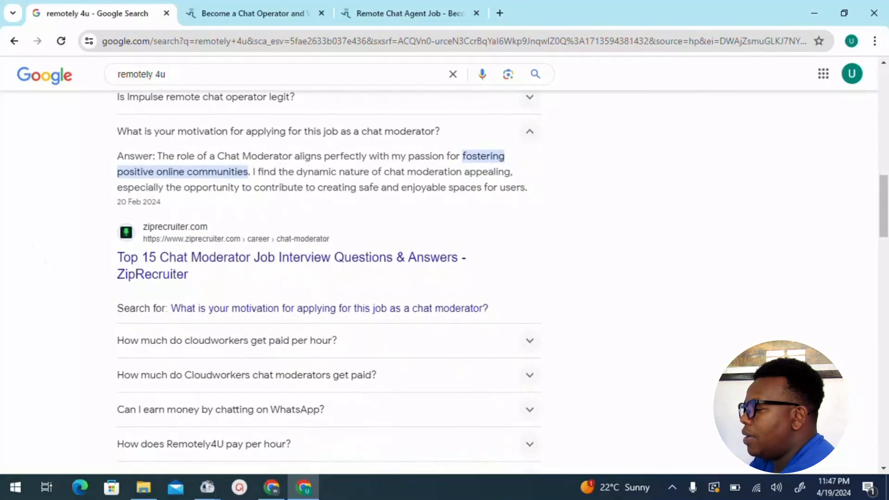
pyautogui.scroll(-3)
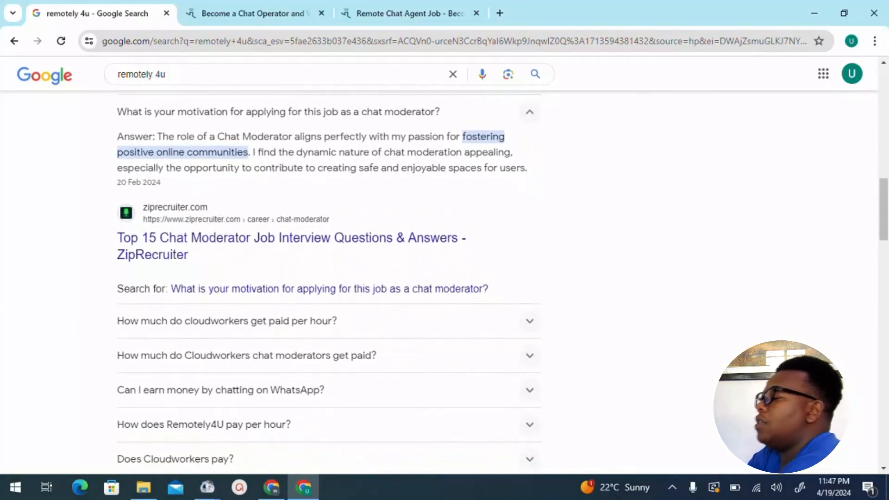
pyautogui.scroll(-3)
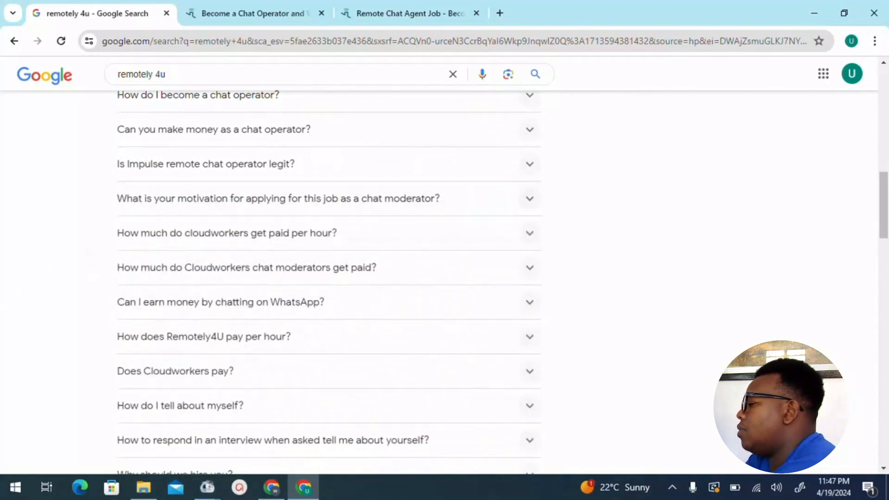
pyautogui.click(252, 13)
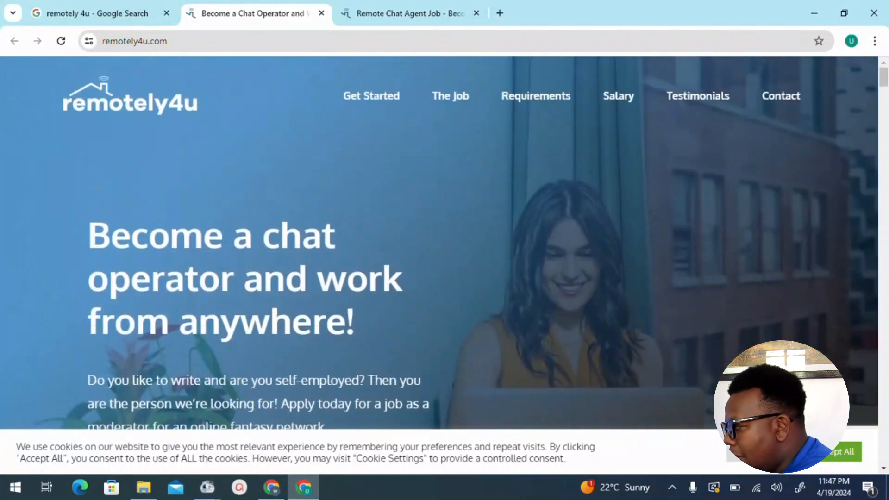
pyautogui.scroll(-3)
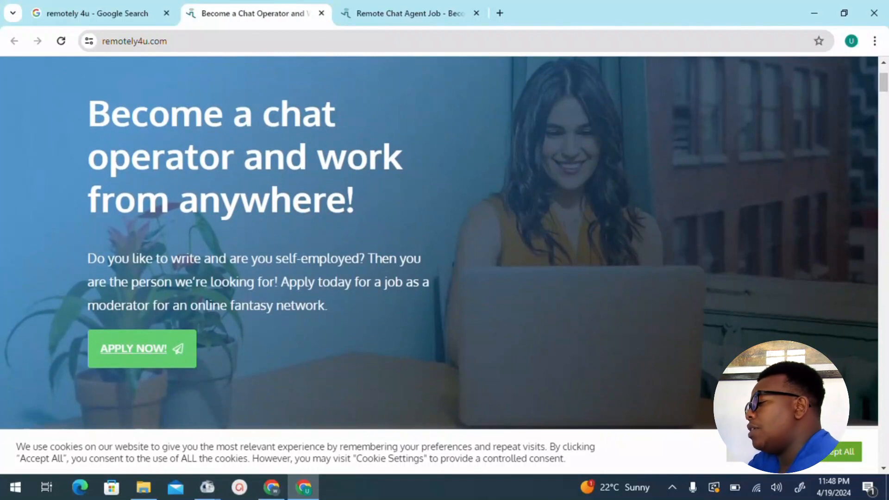
pyautogui.scroll(-3)
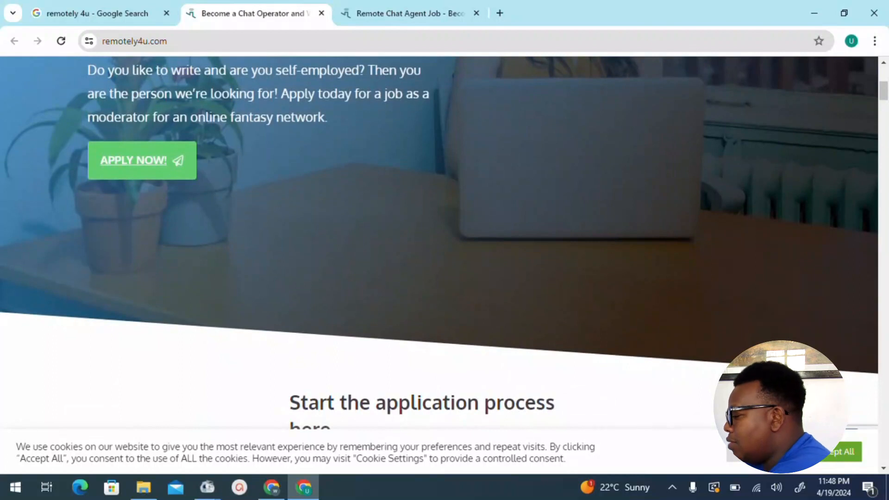
pyautogui.scroll(-3)
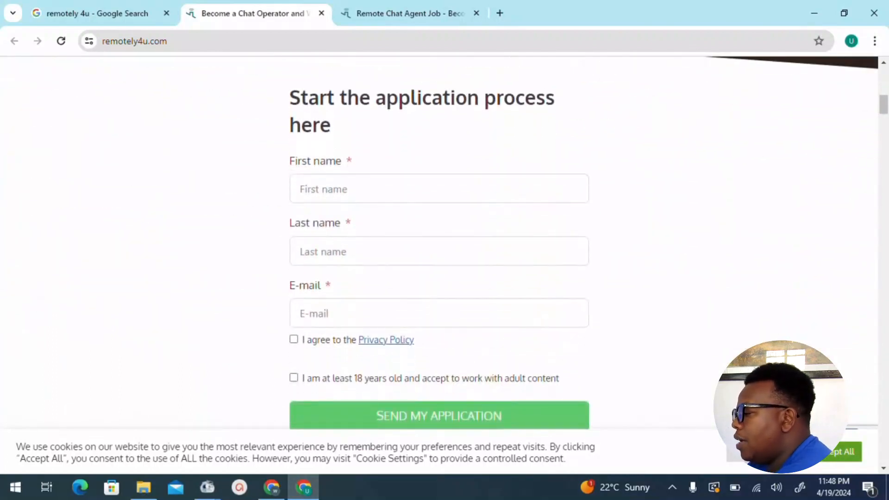
pyautogui.scroll(-3)
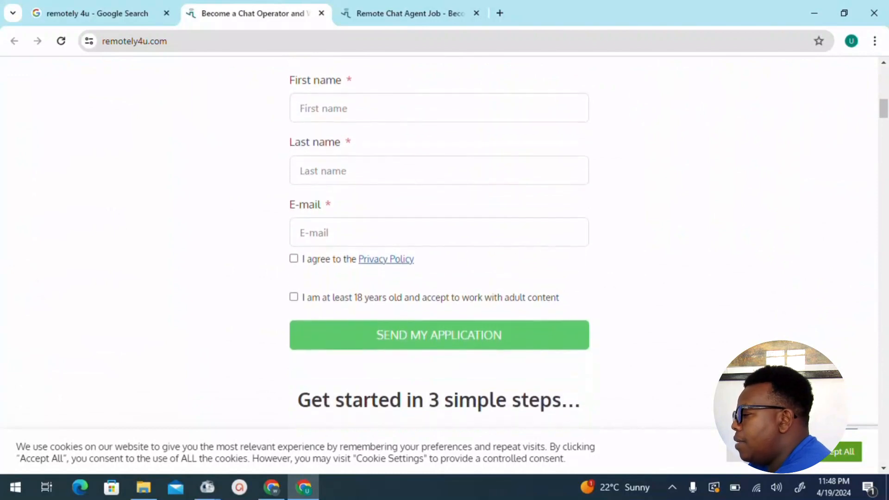
pyautogui.scroll(-3)
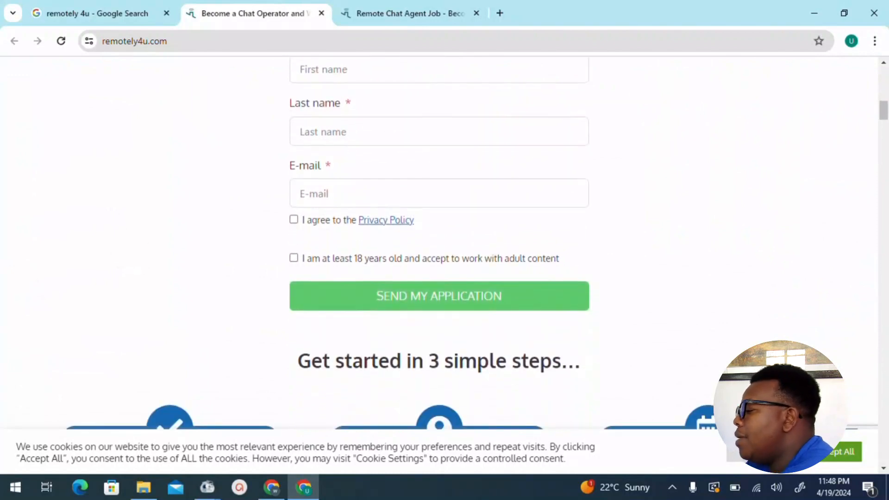
pyautogui.scroll(-3)
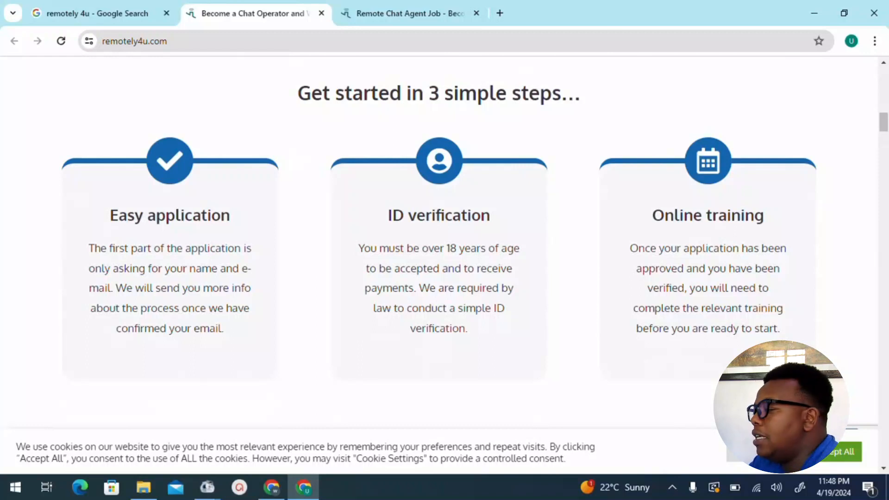
# Scroll past the 'Get started in 3 simple steps' cards to 'What will you be chatting about?'.
pyautogui.scroll(-3)
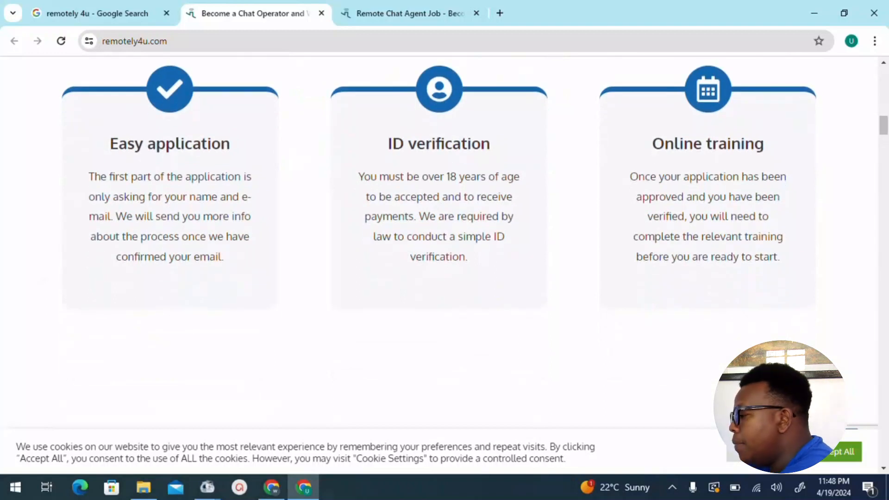
pyautogui.scroll(3)
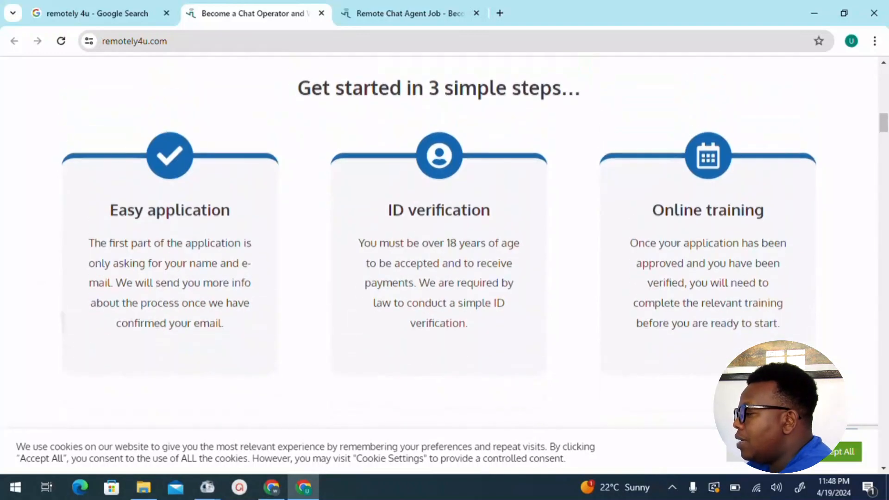
pyautogui.scroll(-3)
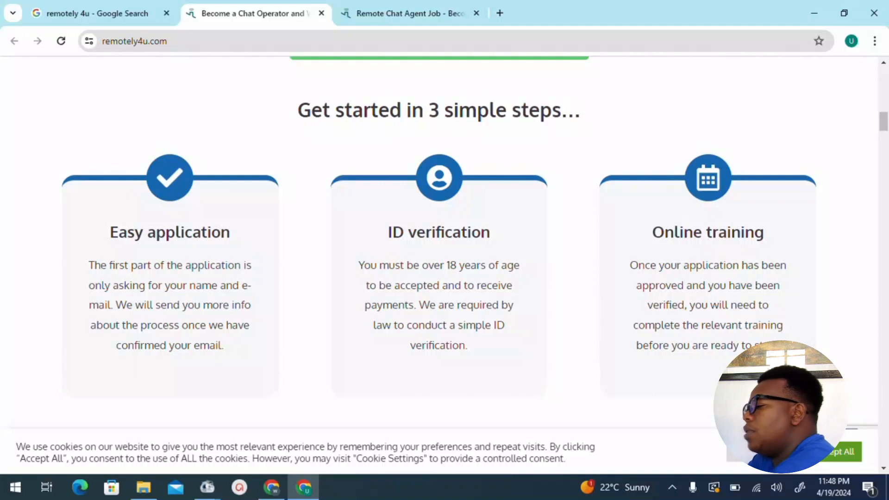
pyautogui.scroll(-3)
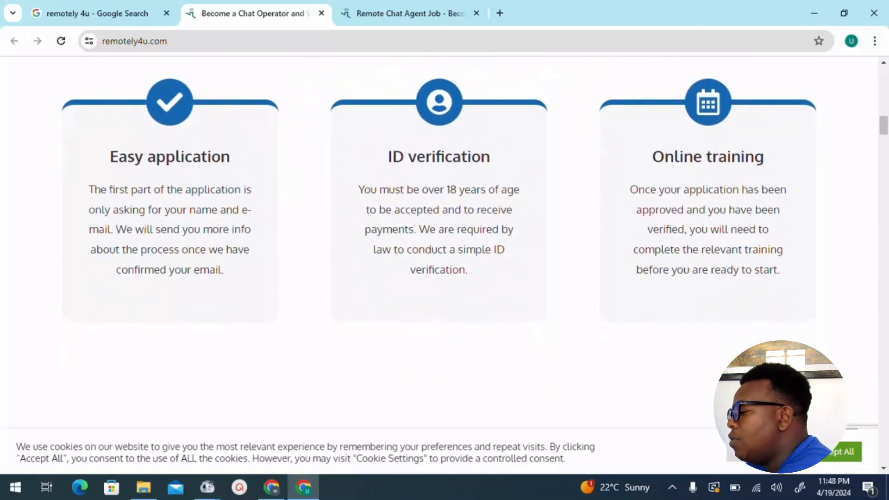
pyautogui.scroll(-3)
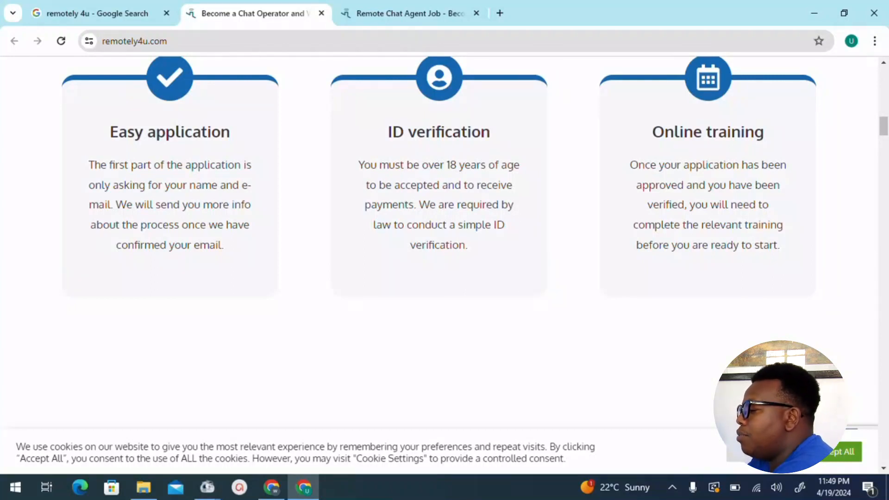
pyautogui.scroll(-3)
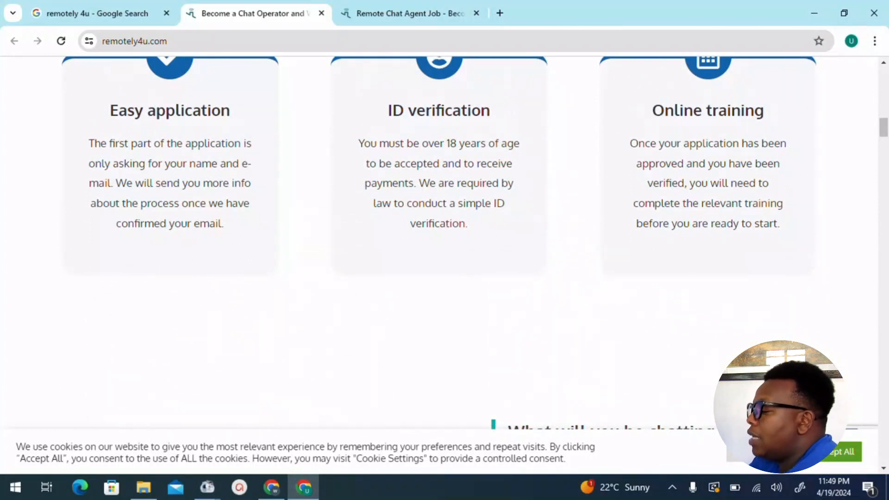
pyautogui.scroll(3)
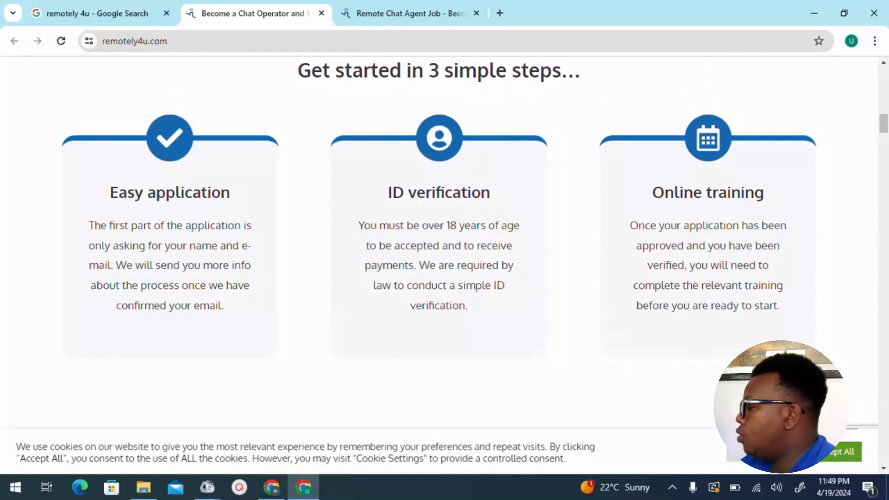
pyautogui.scroll(-3)
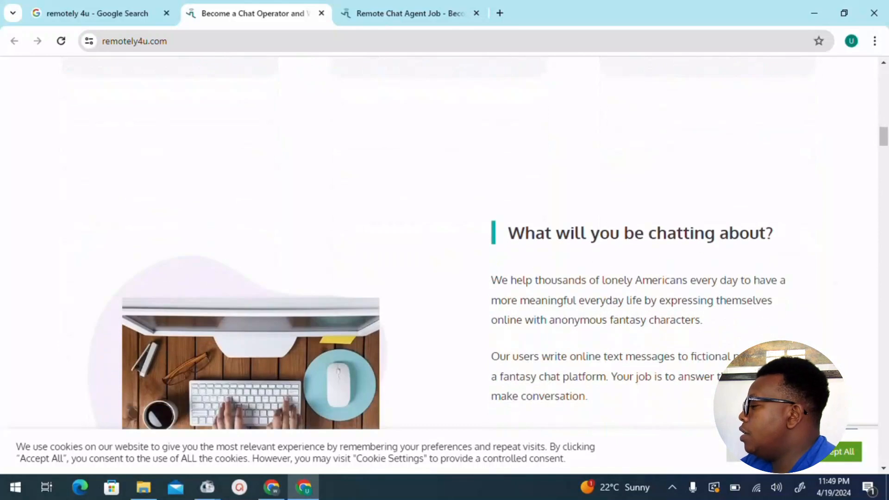
# Scroll past the Apply Now button to the 'As a chat agent you will:' list.
pyautogui.scroll(-3)
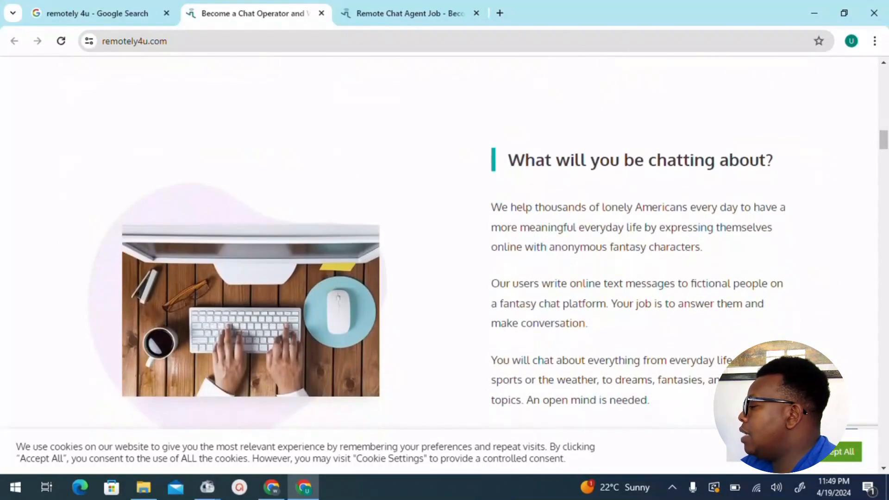
pyautogui.scroll(-3)
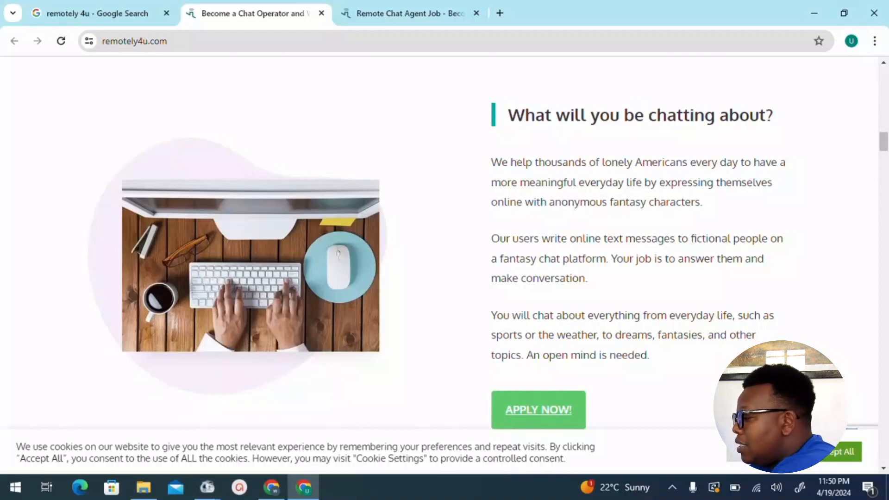
pyautogui.scroll(-3)
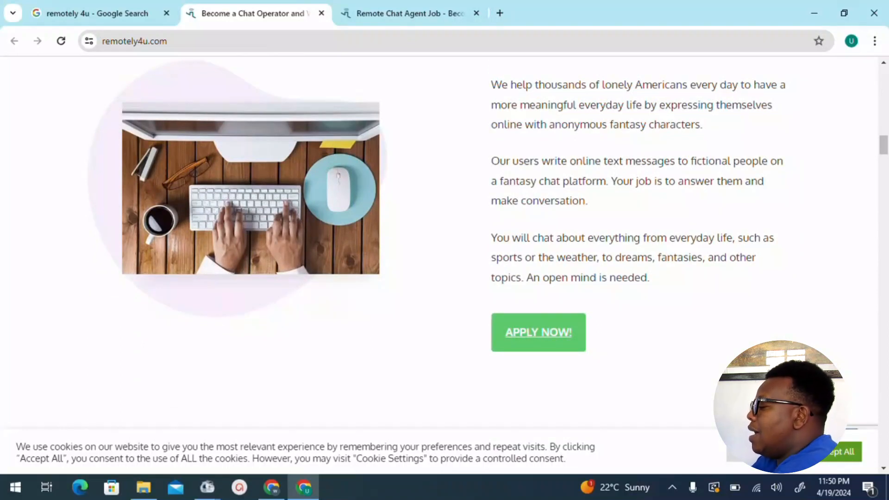
pyautogui.scroll(-3)
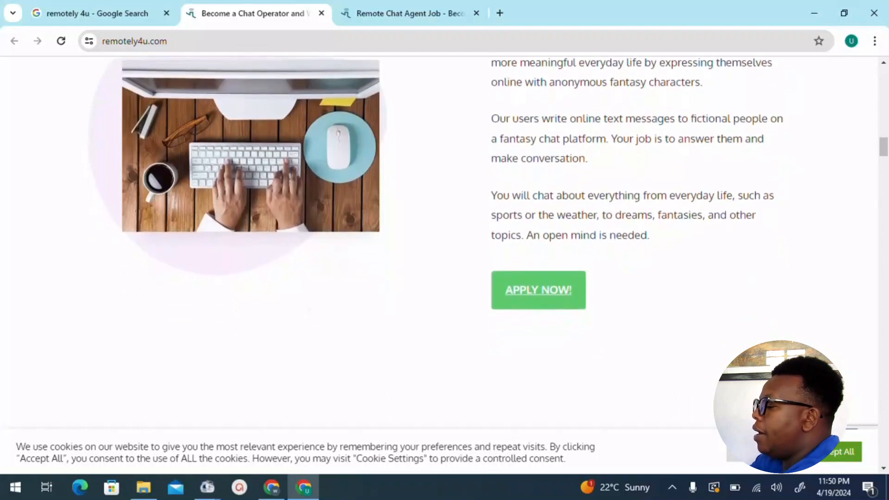
pyautogui.scroll(-3)
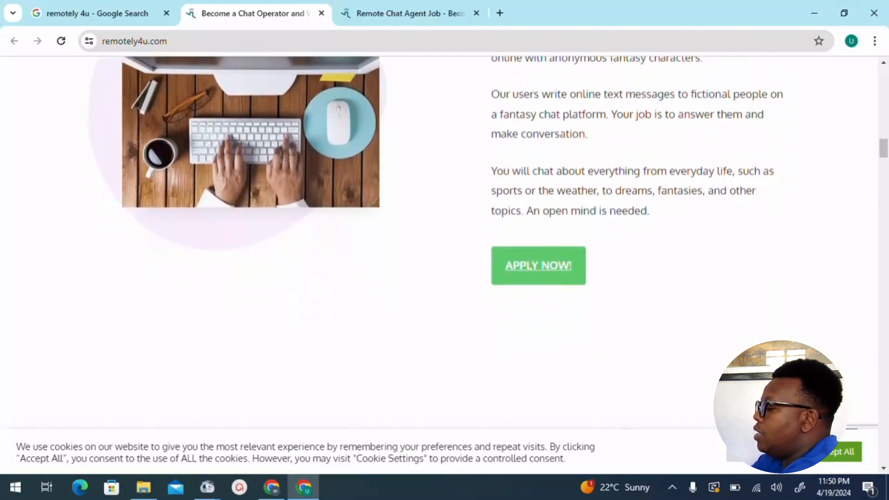
pyautogui.scroll(-3)
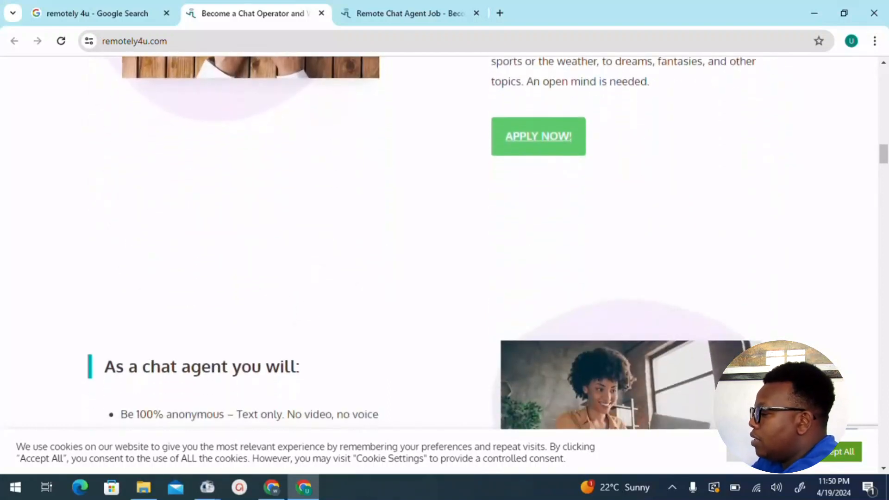
# Scroll past the chat agent duties list to 'What is the salary?'.
pyautogui.scroll(-3)
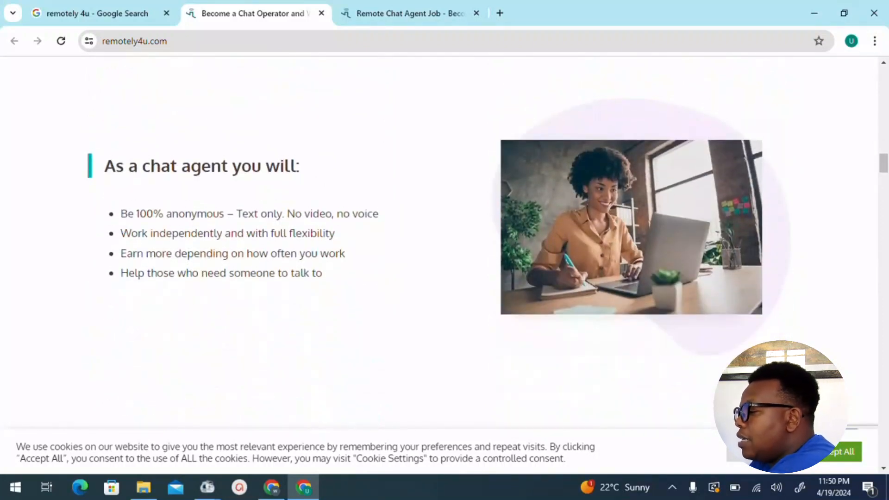
pyautogui.scroll(-3)
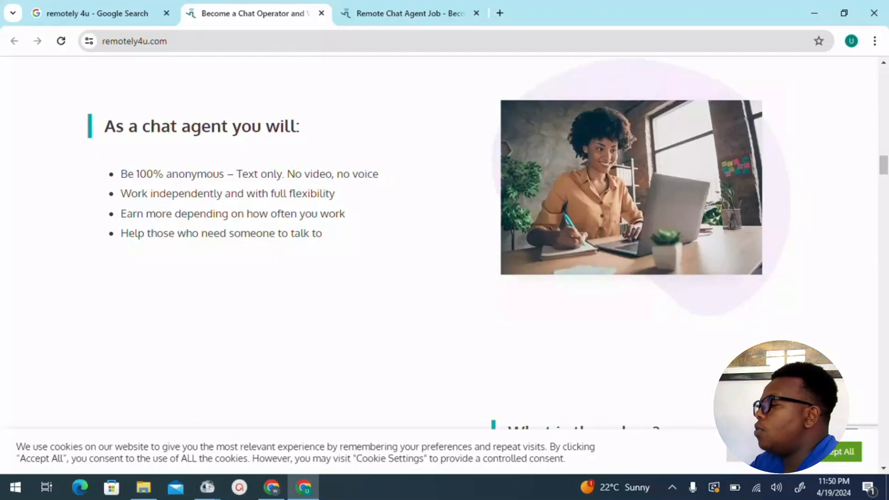
pyautogui.scroll(-3)
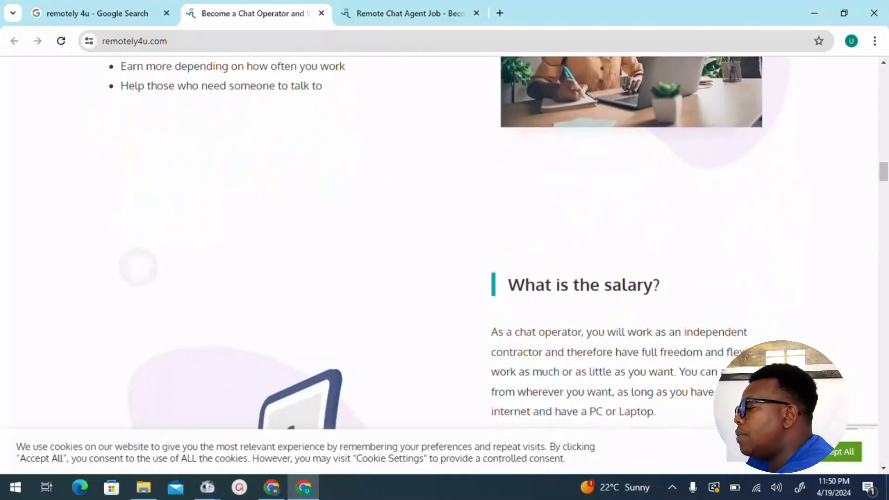
# Read the salary, Bonuses, Flexibility and Weekly Pay sections down to the requirements.
pyautogui.scroll(-3)
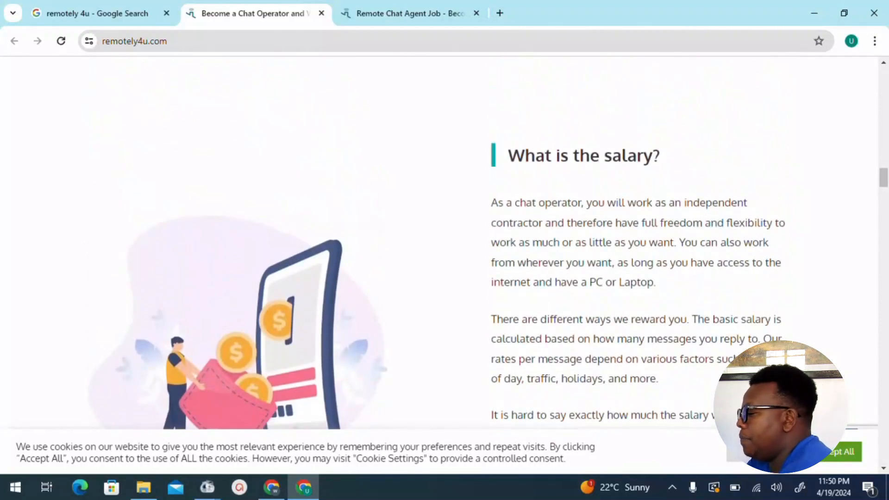
pyautogui.scroll(-3)
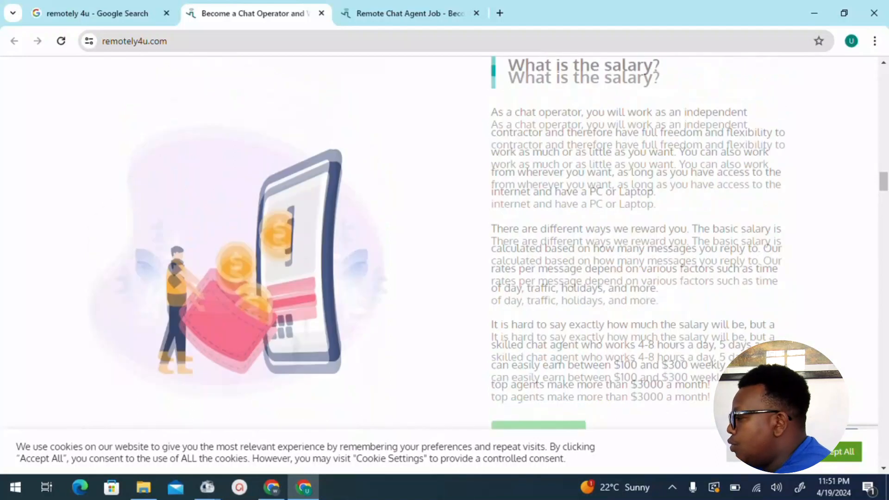
pyautogui.scroll(-3)
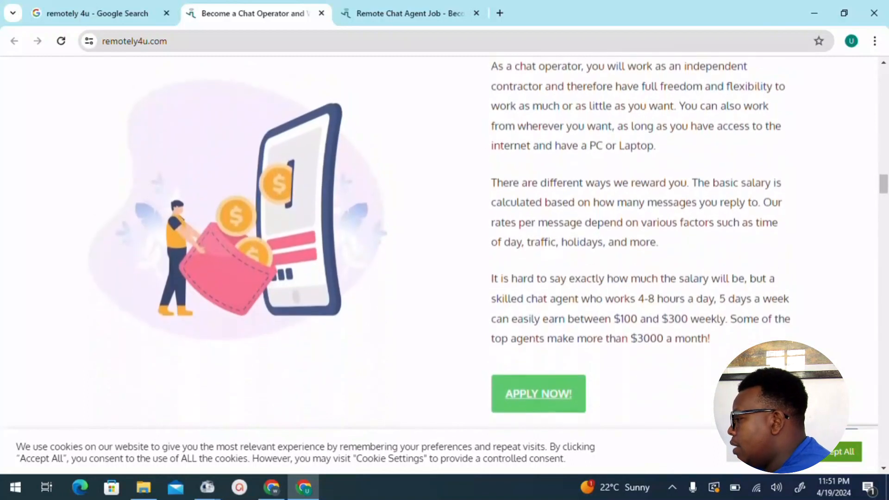
pyautogui.scroll(-3)
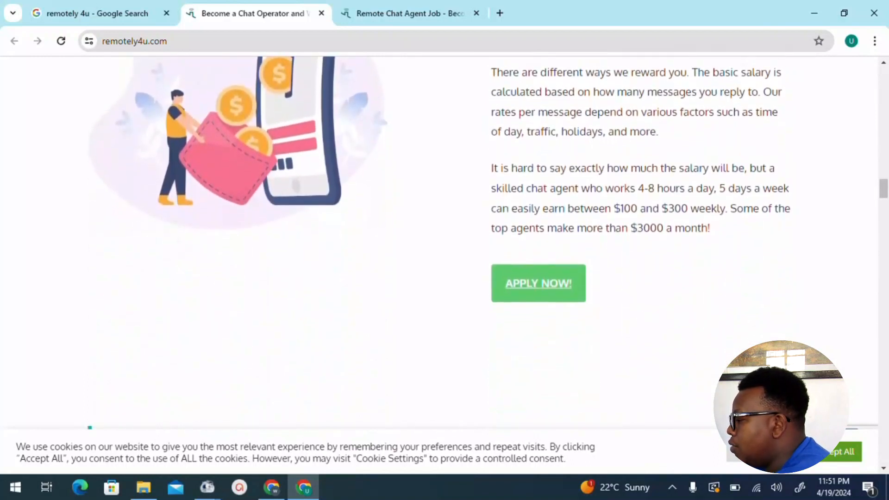
pyautogui.scroll(-3)
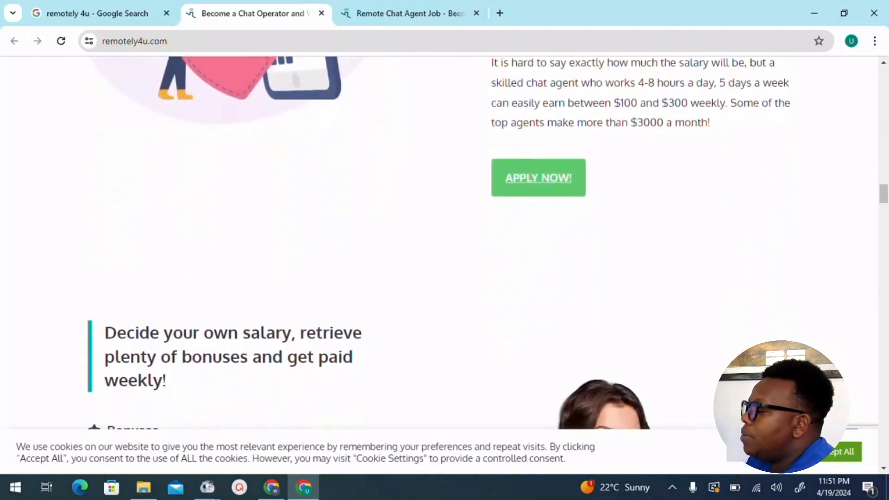
pyautogui.scroll(-3)
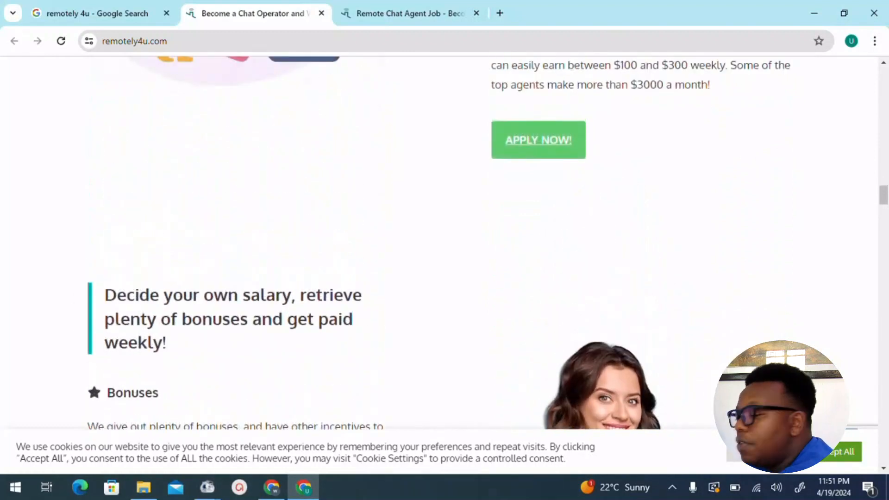
pyautogui.scroll(-3)
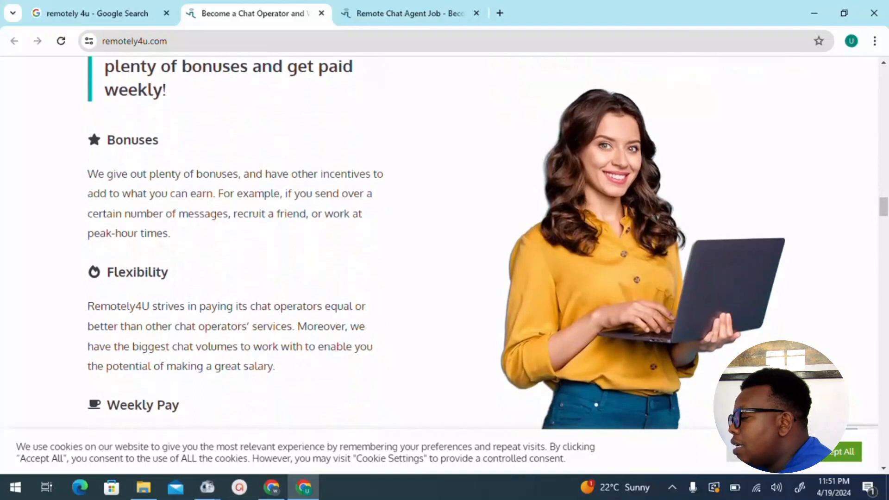
pyautogui.scroll(-3)
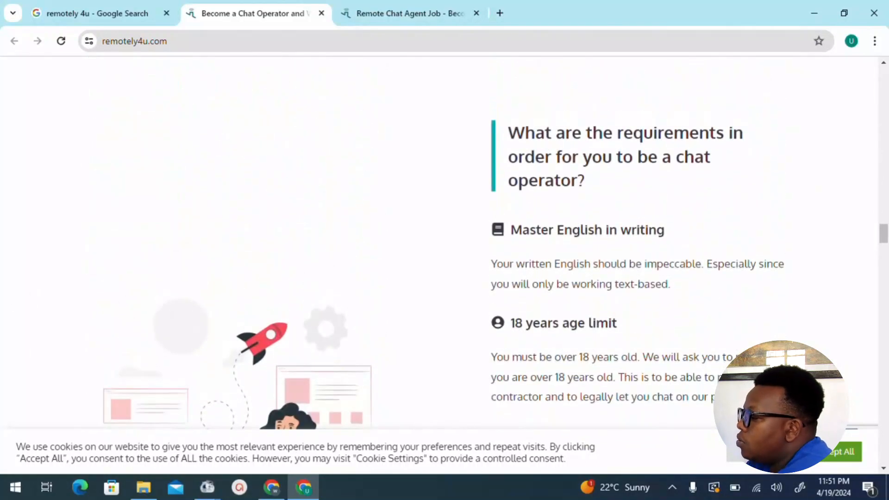
# Read the requirements list through privacy, equipment and minimum messages per week.
pyautogui.scroll(-3)
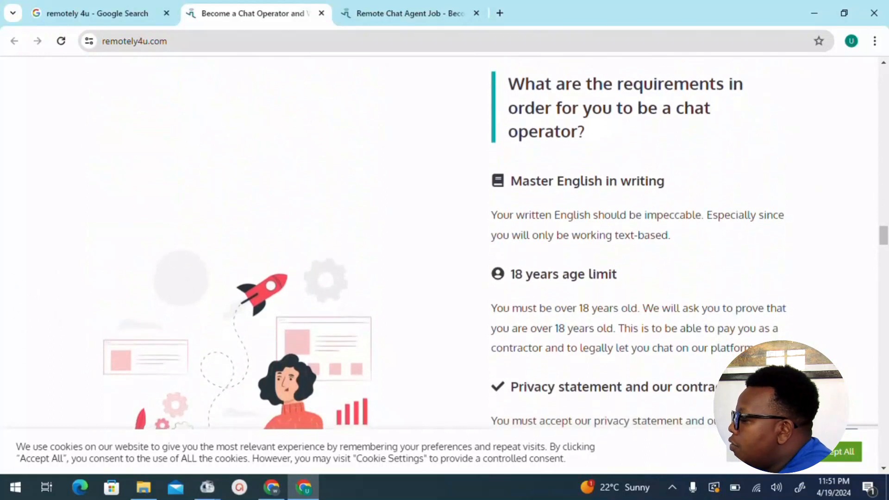
pyautogui.scroll(-3)
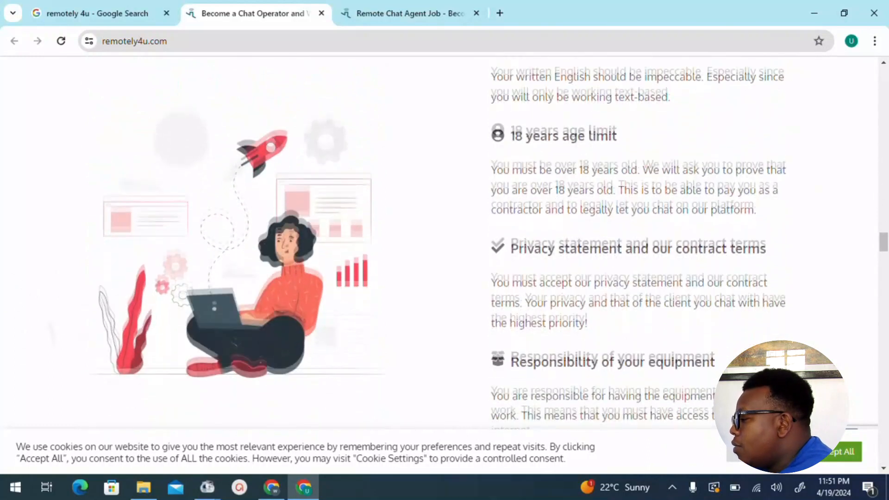
pyautogui.scroll(-3)
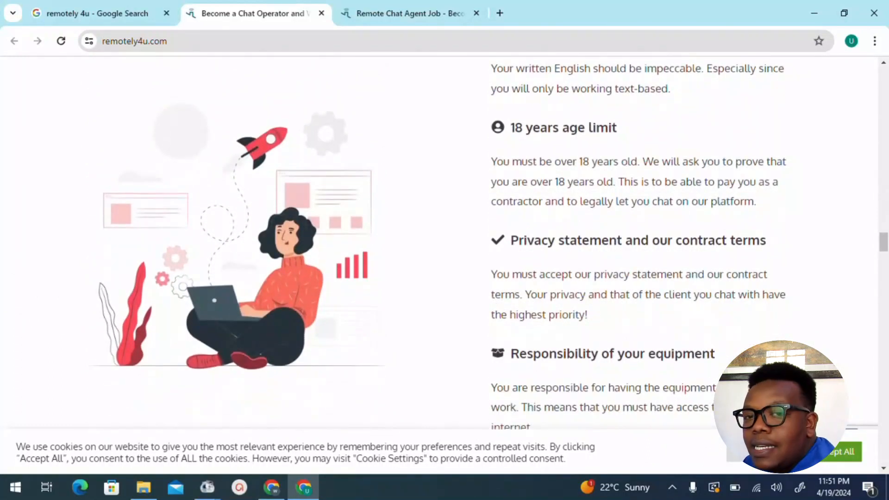
pyautogui.scroll(-3)
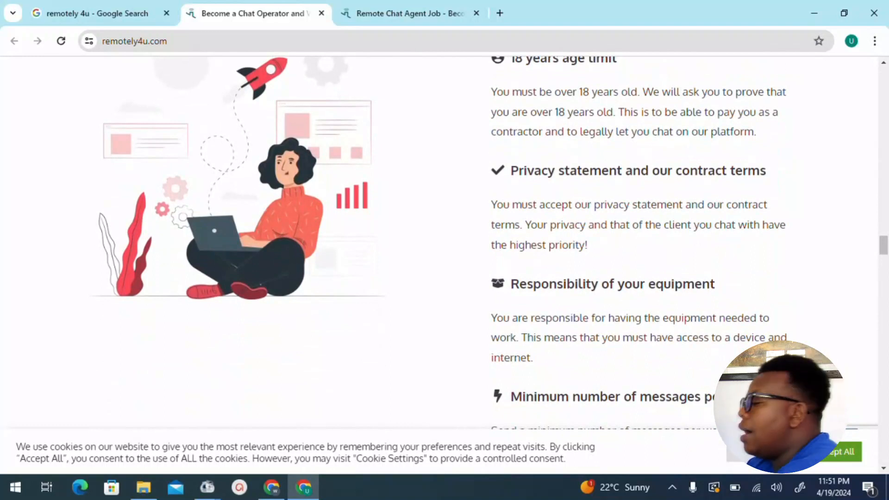
pyautogui.scroll(-3)
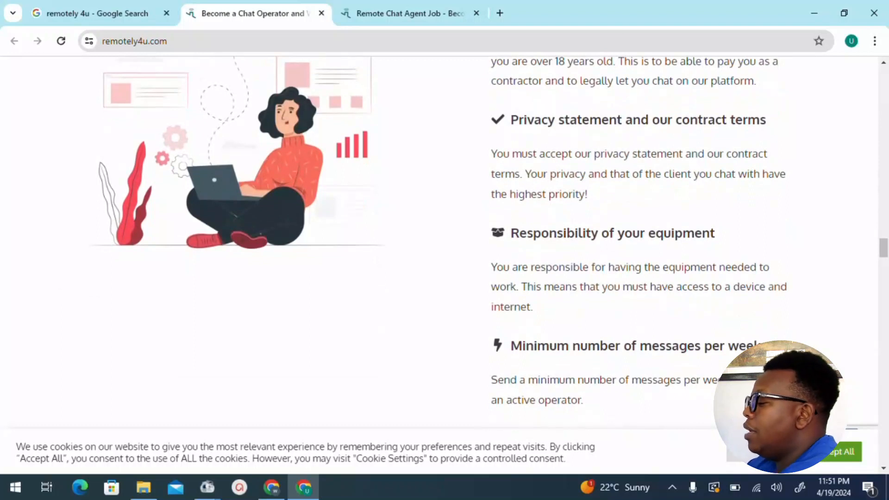
pyautogui.scroll(-3)
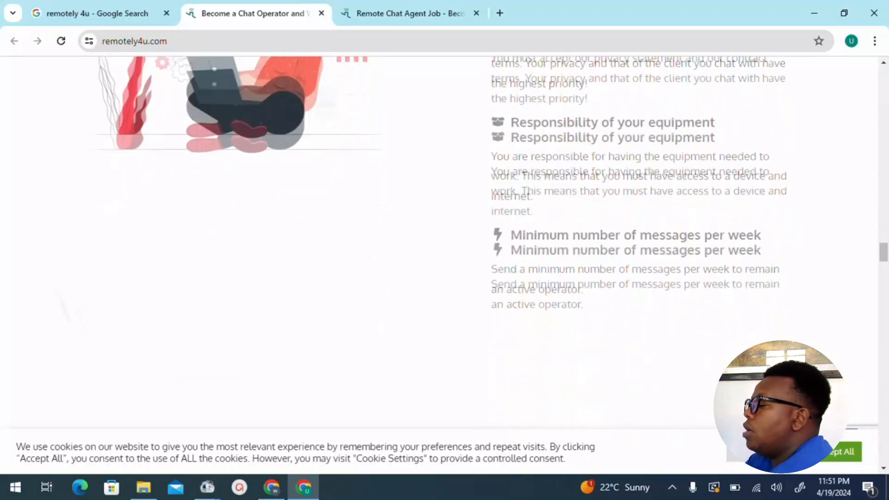
pyautogui.scroll(-3)
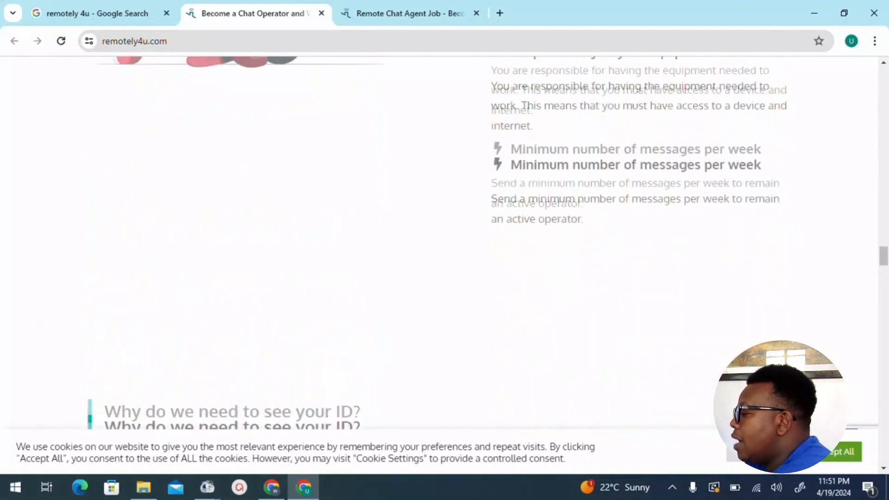
pyautogui.scroll(3)
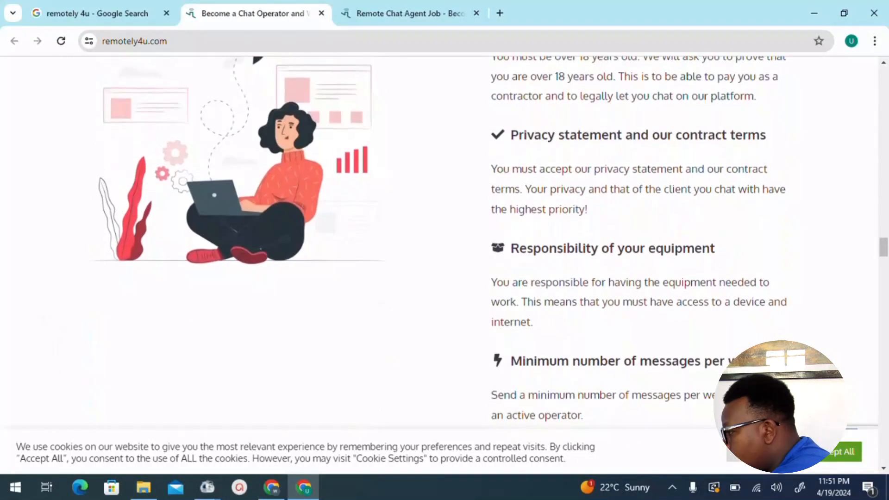
pyautogui.scroll(-3)
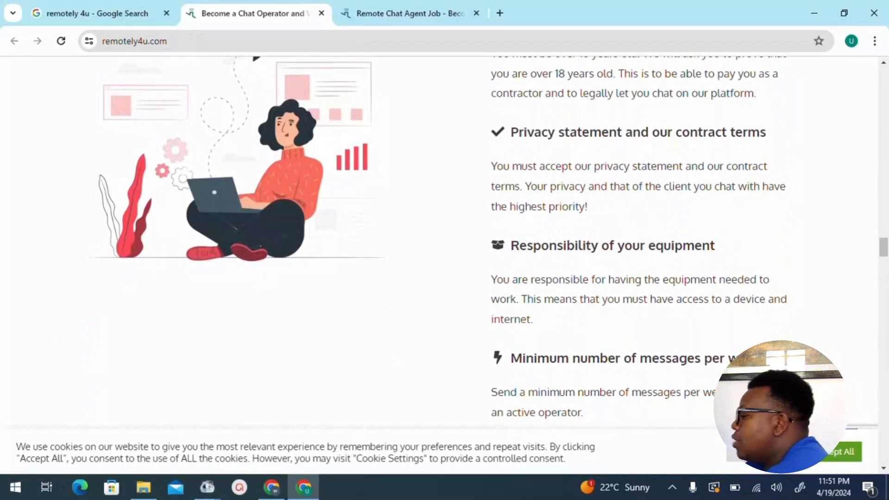
pyautogui.scroll(-3)
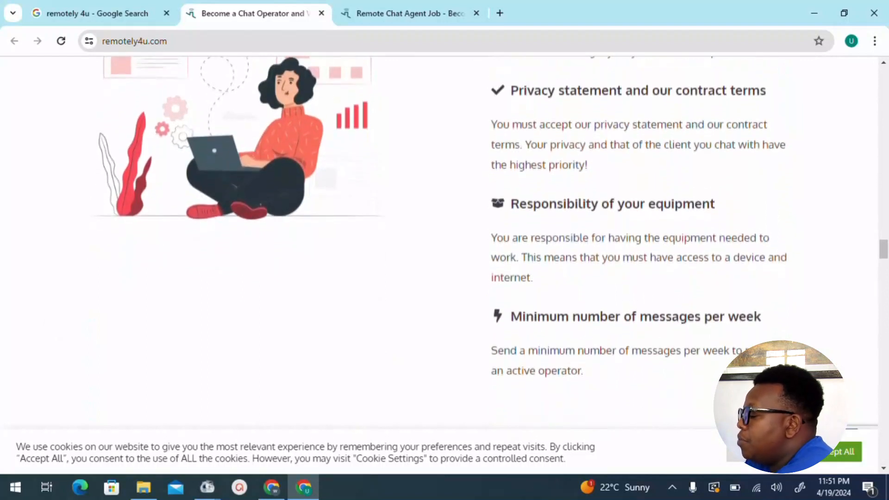
pyautogui.scroll(-3)
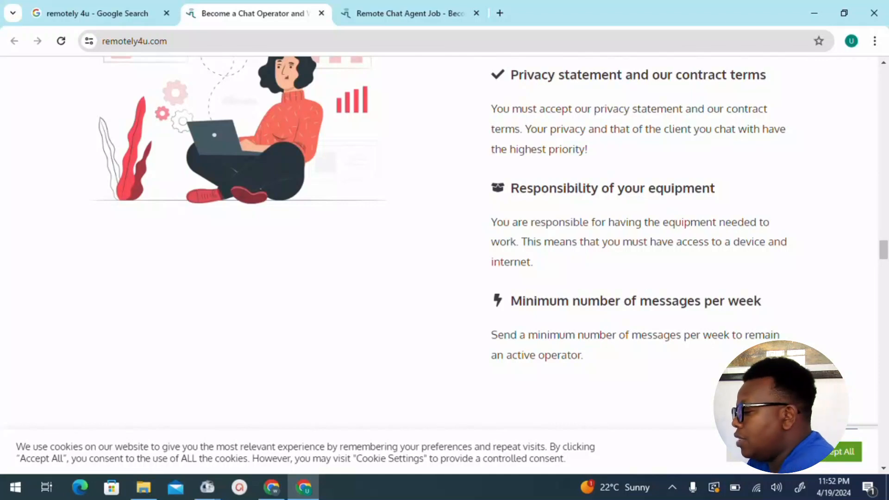
pyautogui.scroll(-3)
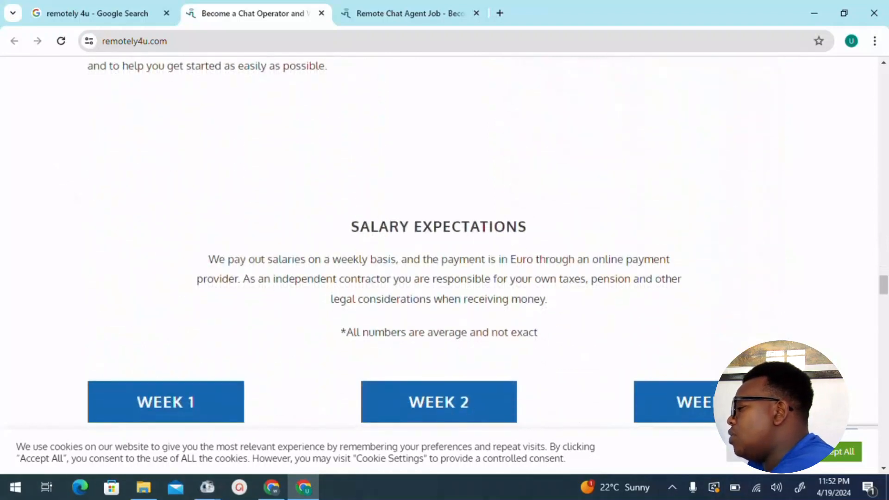
# Scroll past Salary Expectations to the blue 'Go To Application' banner.
pyautogui.scroll(-3)
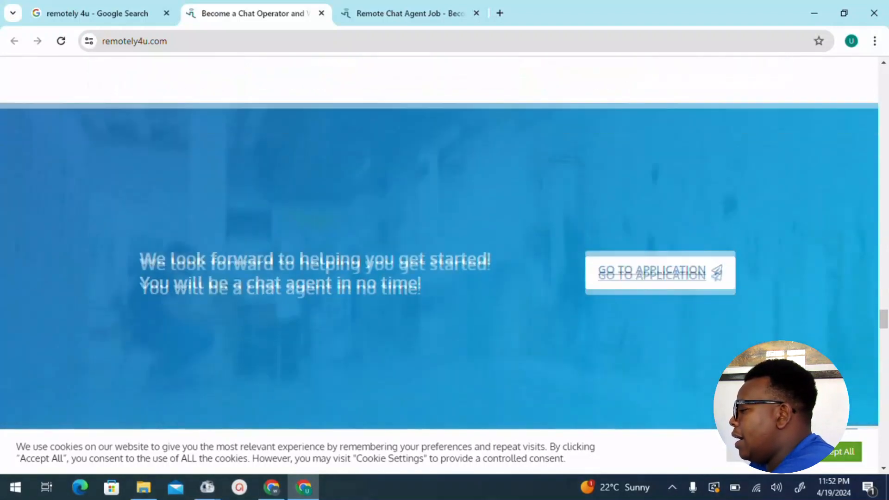